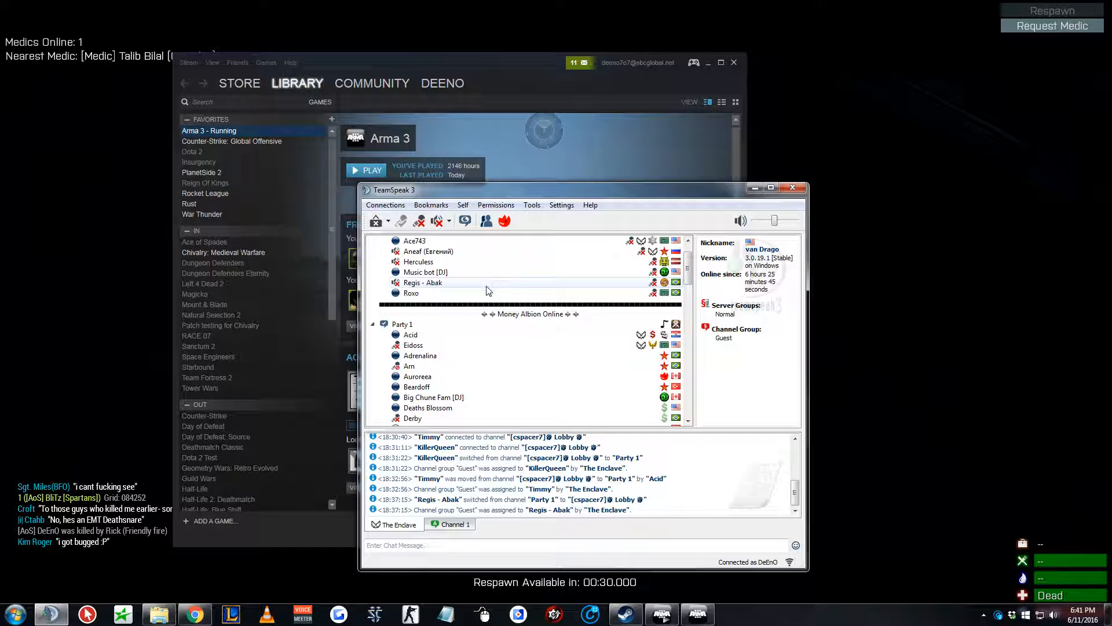
Connect to Olympus Entertainment from the bookmarks list and dismiss the host welcome message.
click(385, 205)
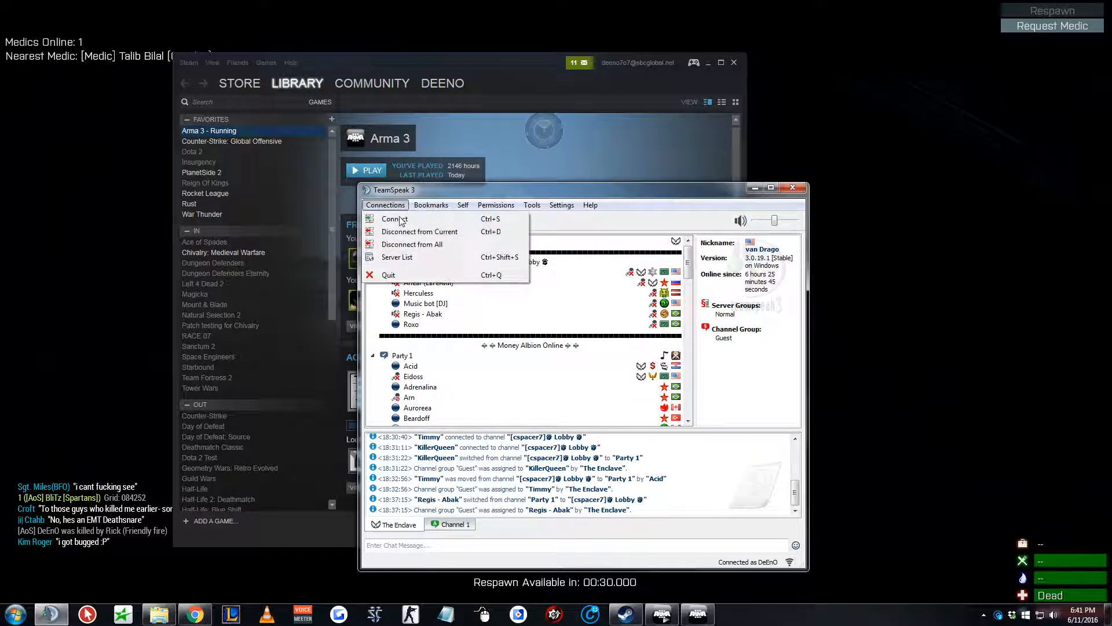
click(430, 205)
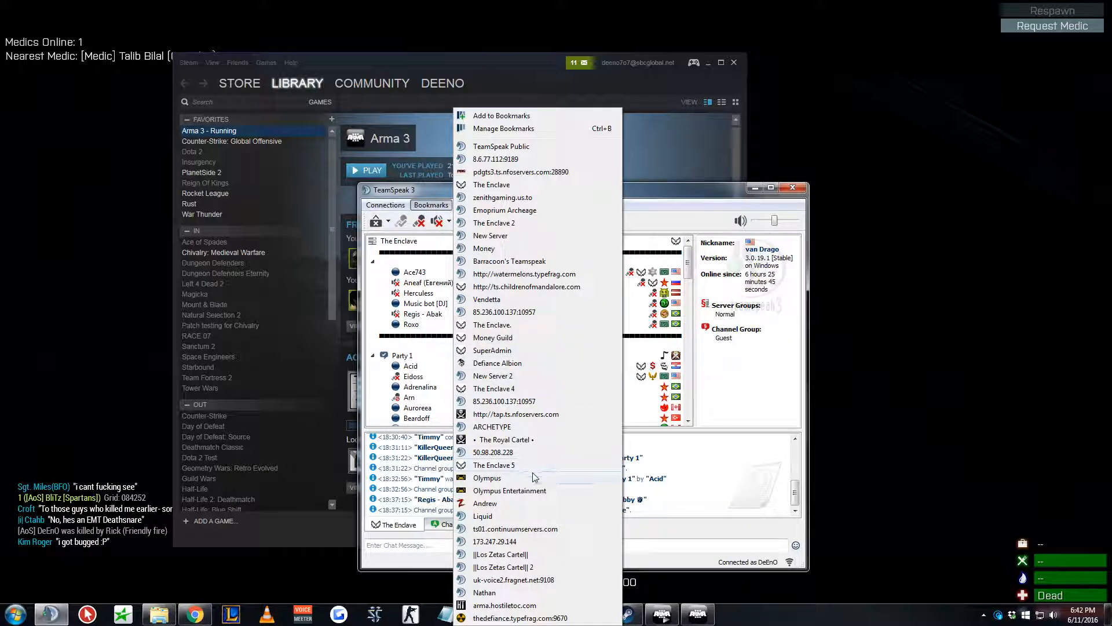
click(486, 477)
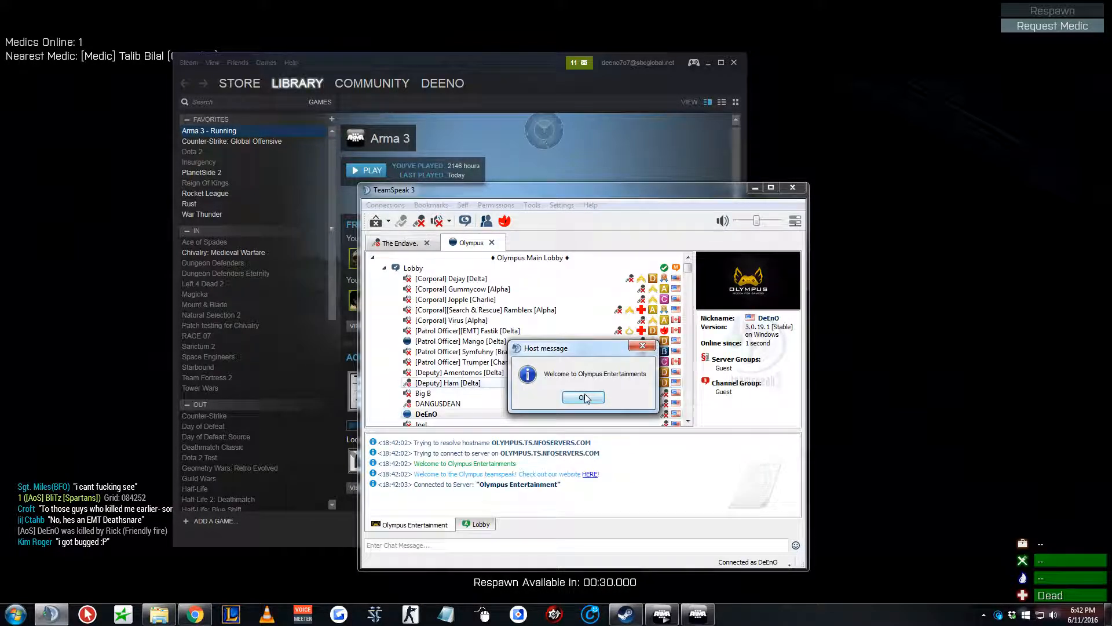
click(582, 396)
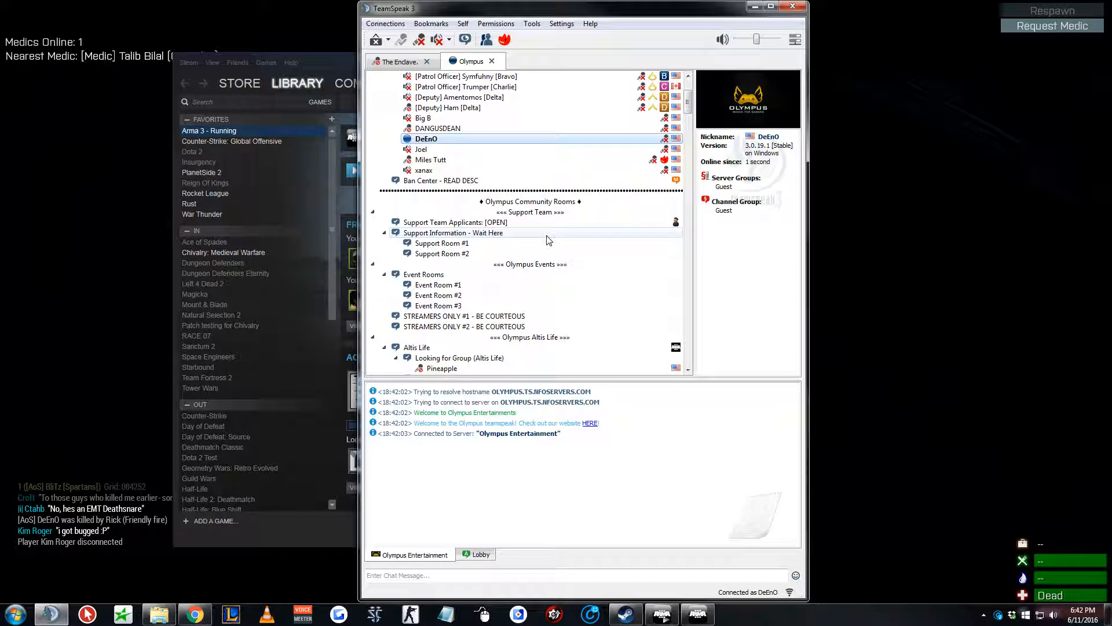
Scroll the Olympus channel tree from community and gang rooms down to the APD and Server 1 channels.
scroll(down, 3)
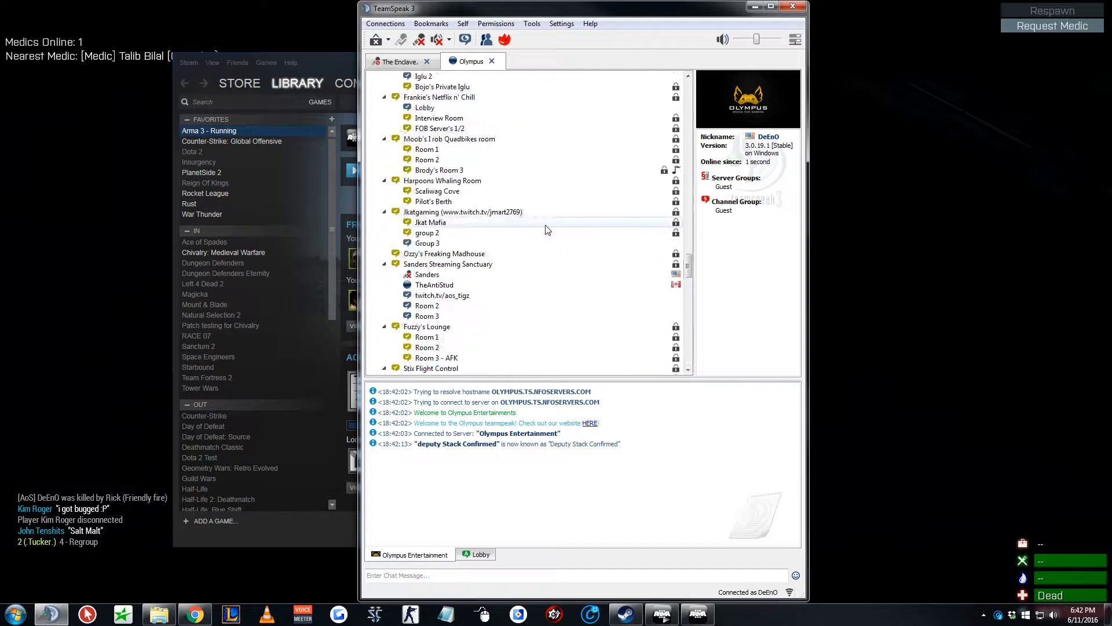
scroll(down, 3)
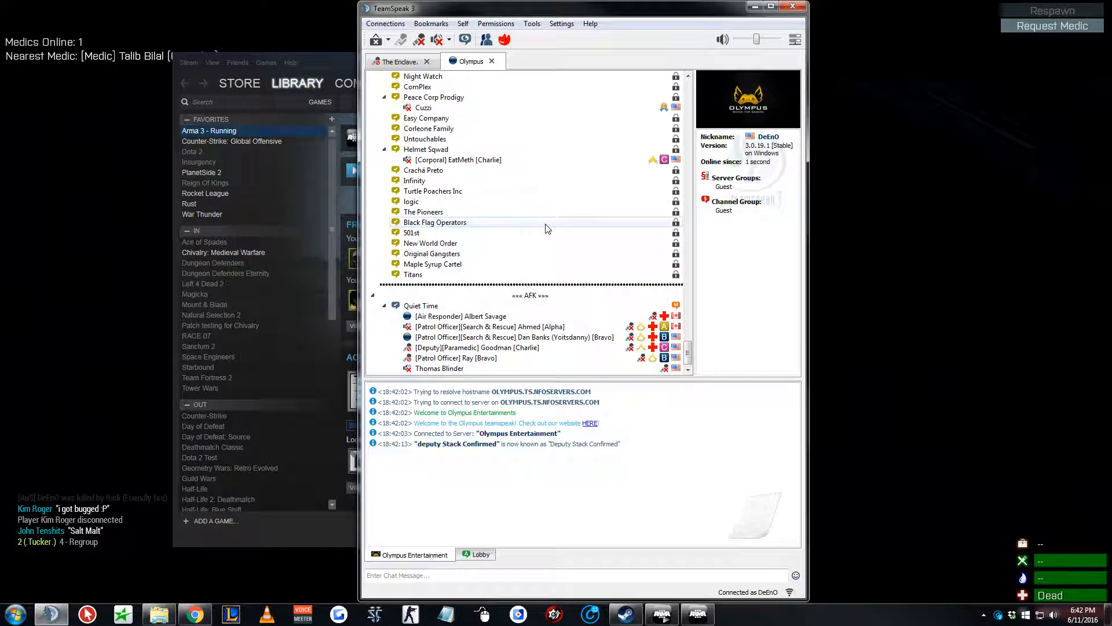
scroll(down, 3)
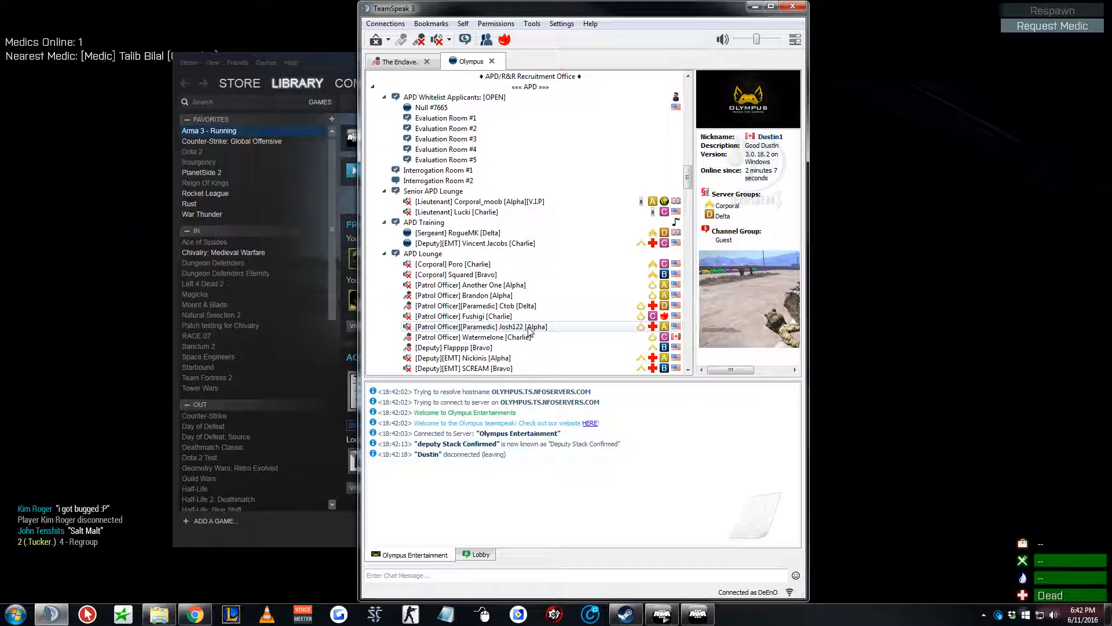
scroll(up, 3)
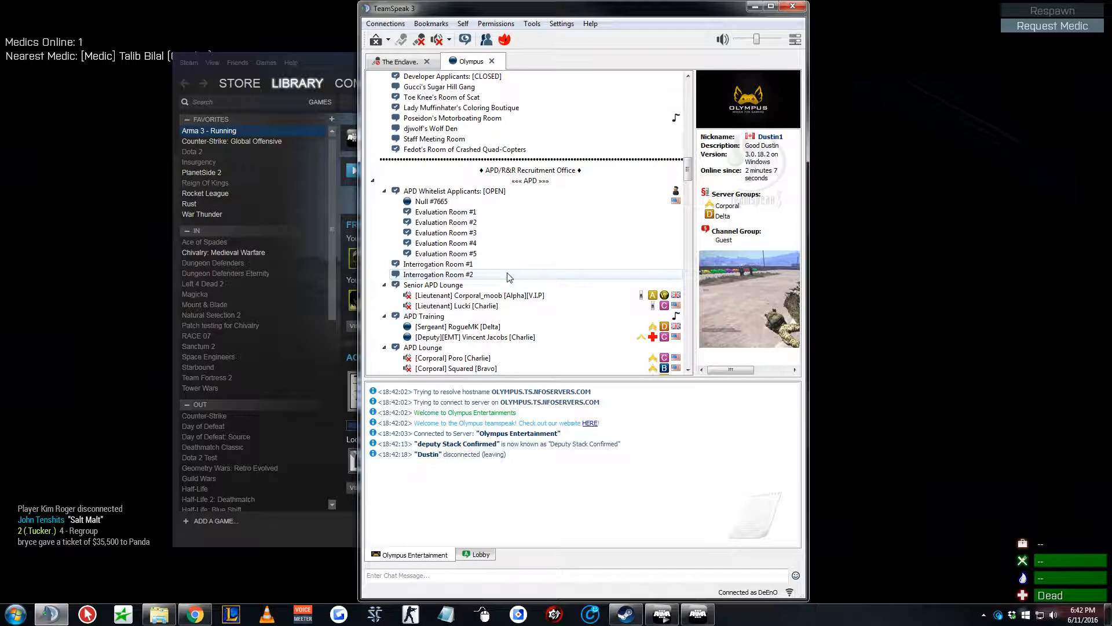
scroll(down, 3)
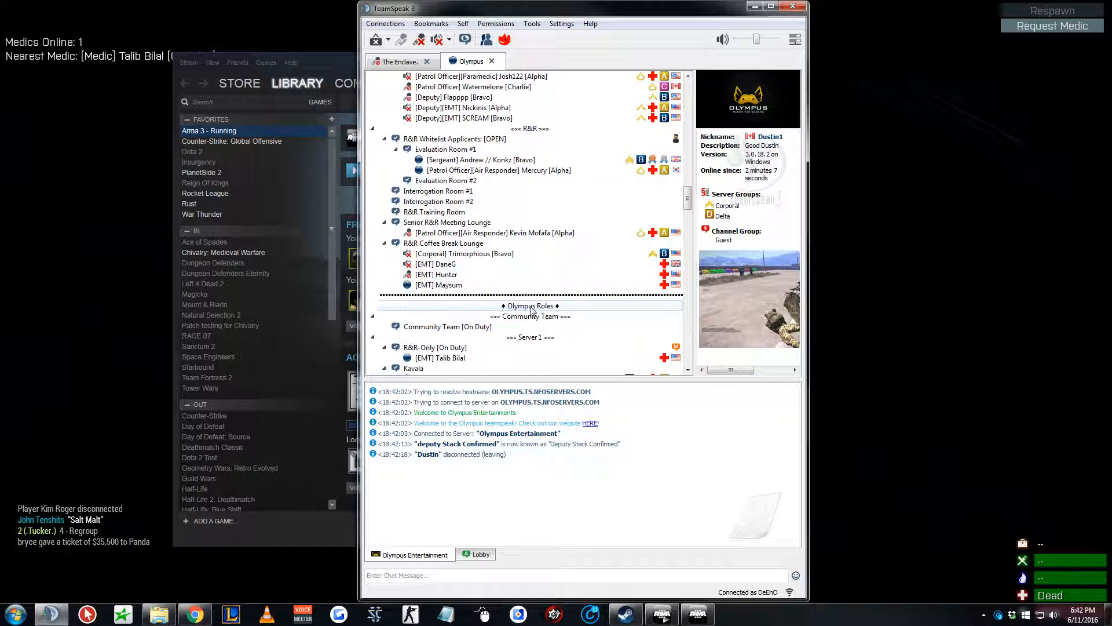
scroll(down, 3)
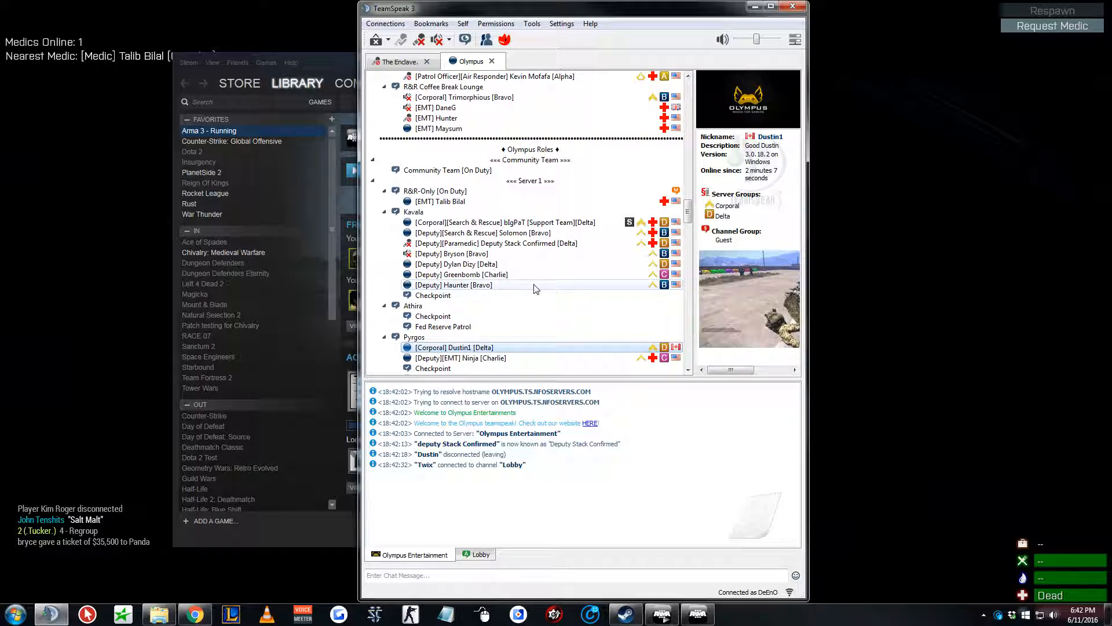
scroll(down, 3)
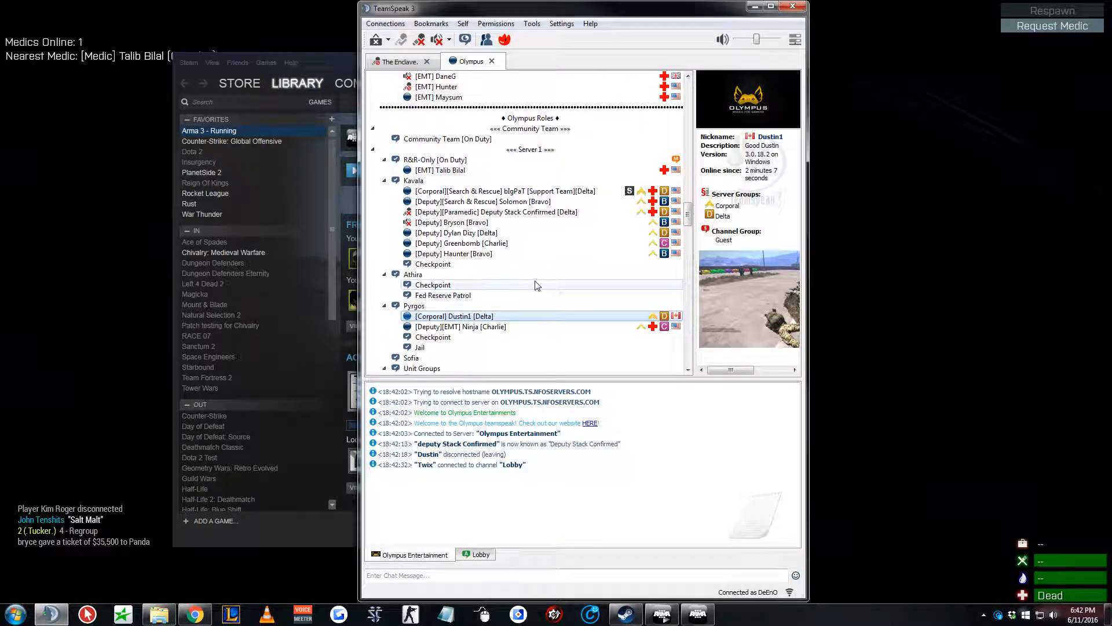
Check The Enclave tab, then scroll the Olympus donator and gang rooms.
click(398, 61)
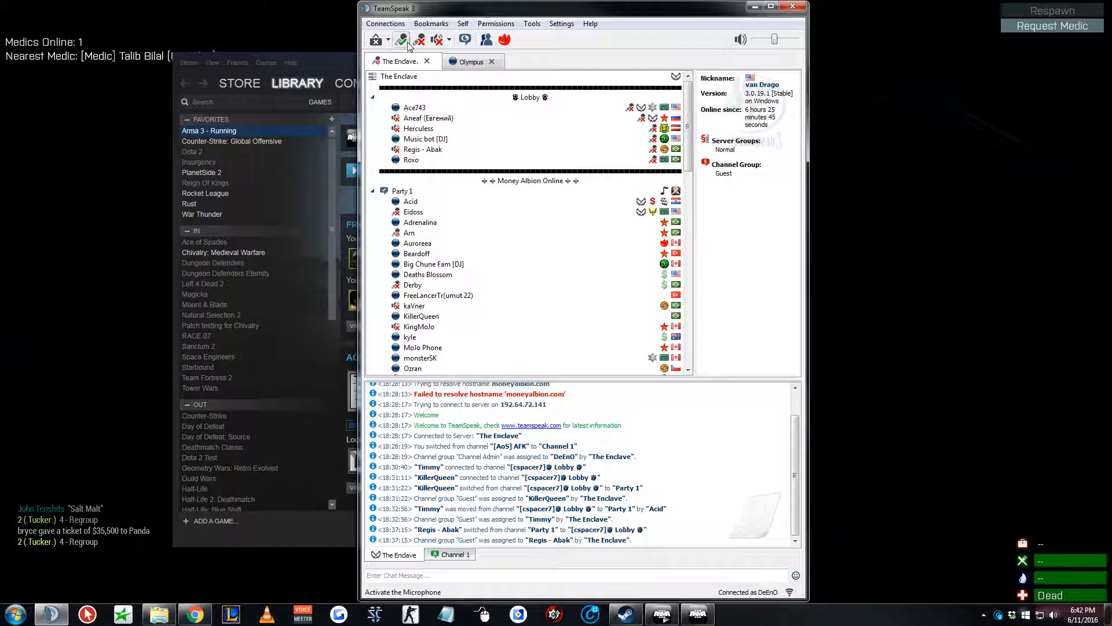
click(470, 60)
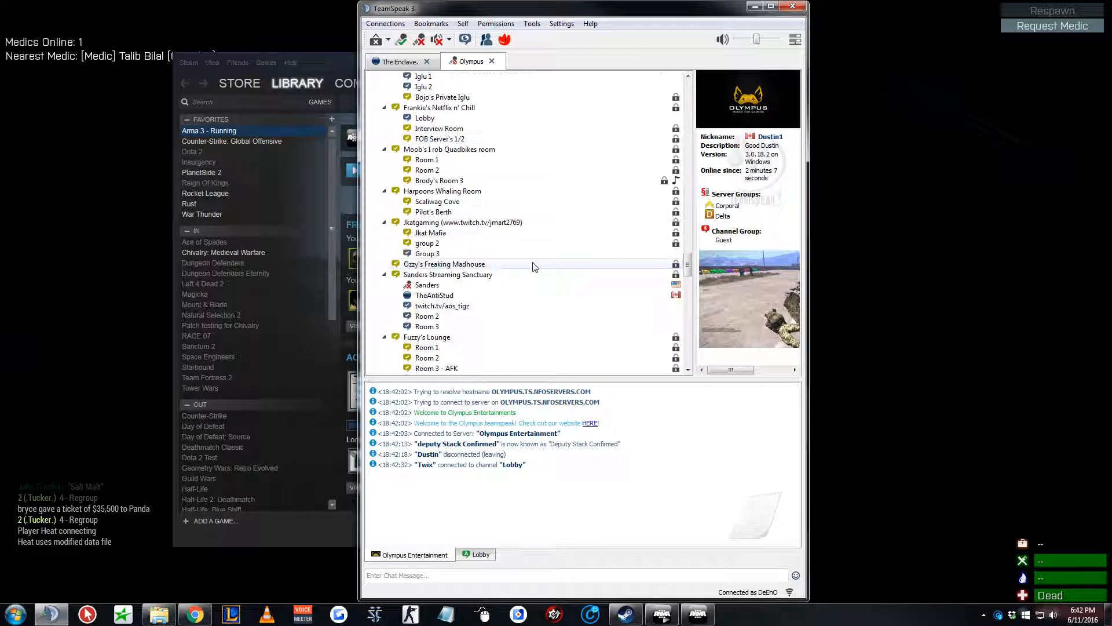
scroll(down, 3)
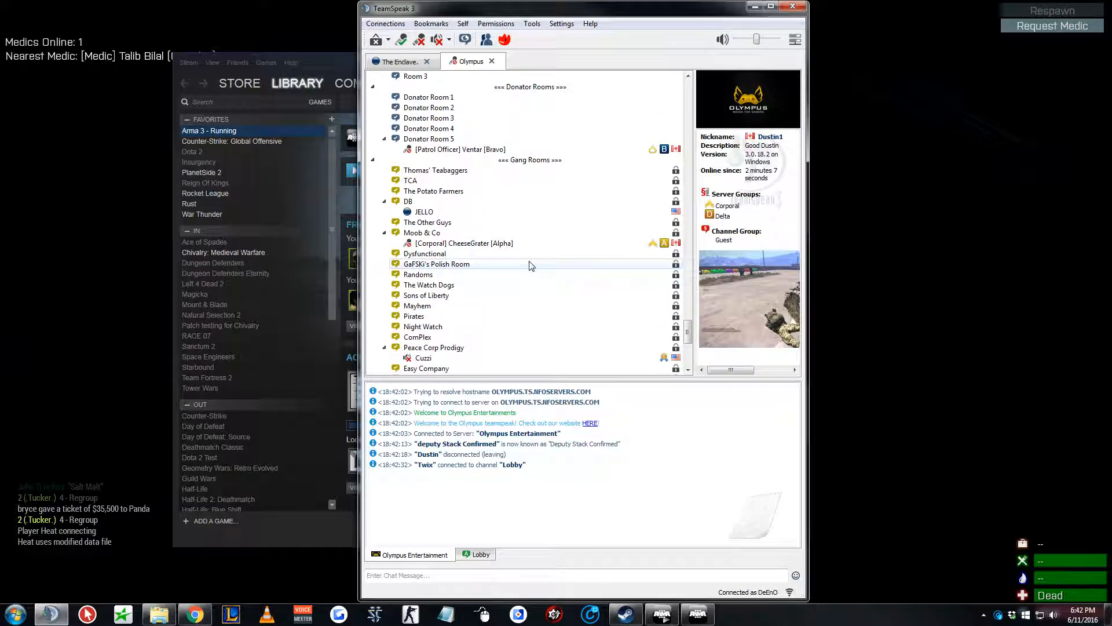
scroll(down, 3)
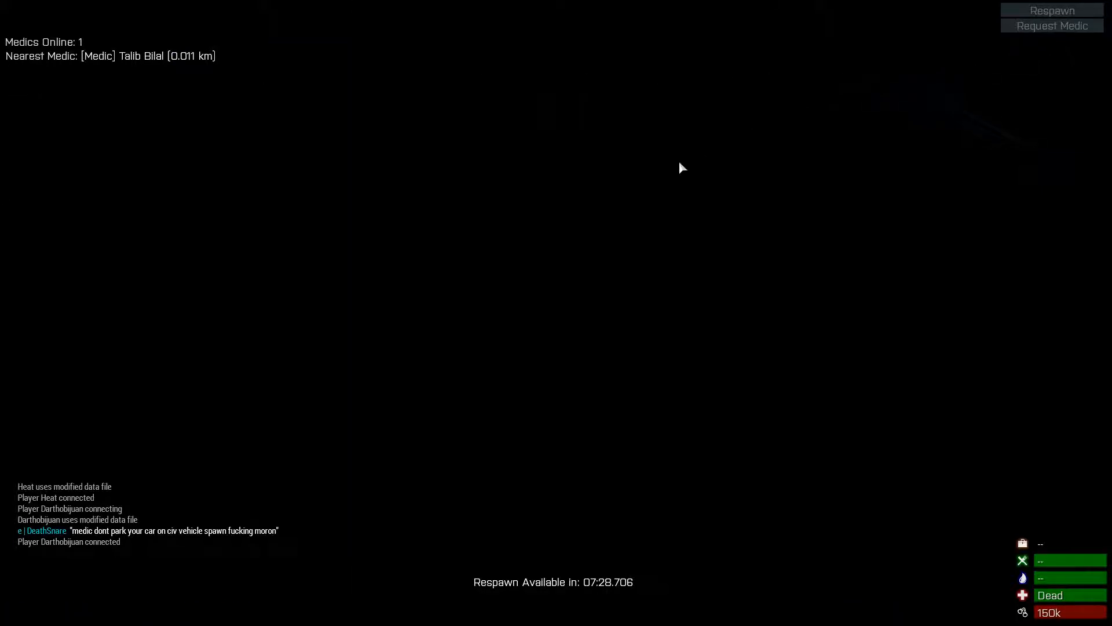
mouse_move(646, 176)
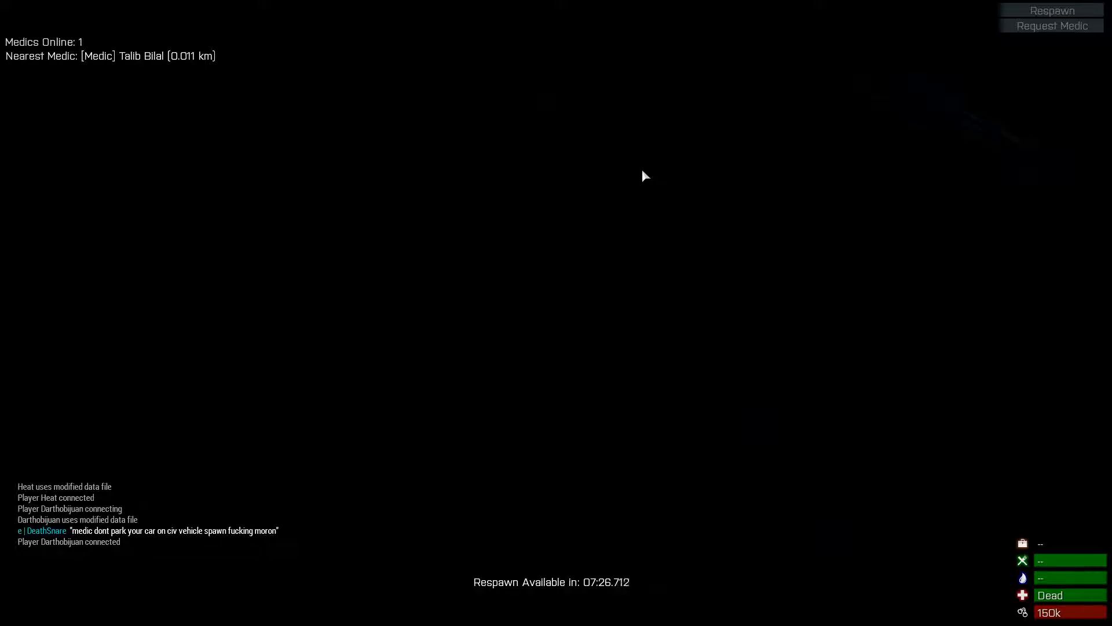